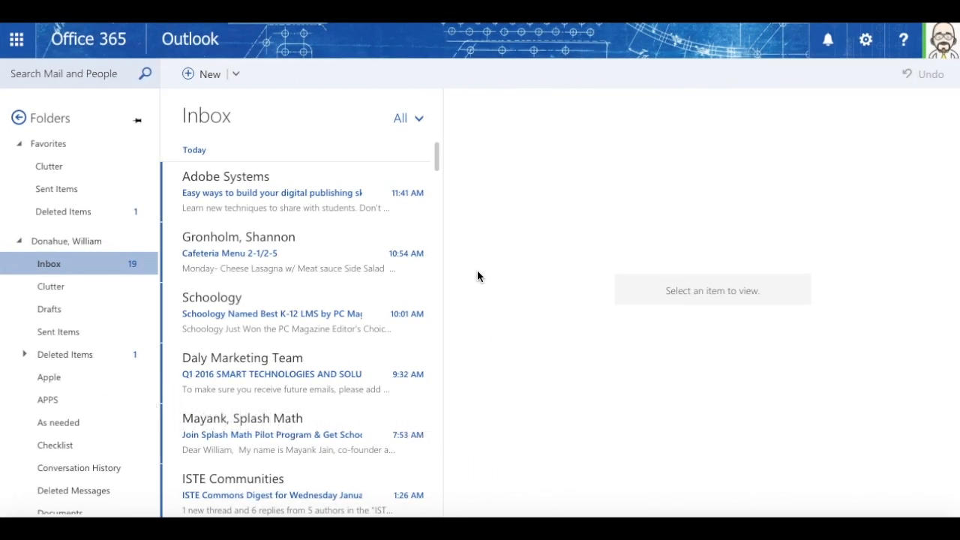
pyautogui.moveTo(482, 271)
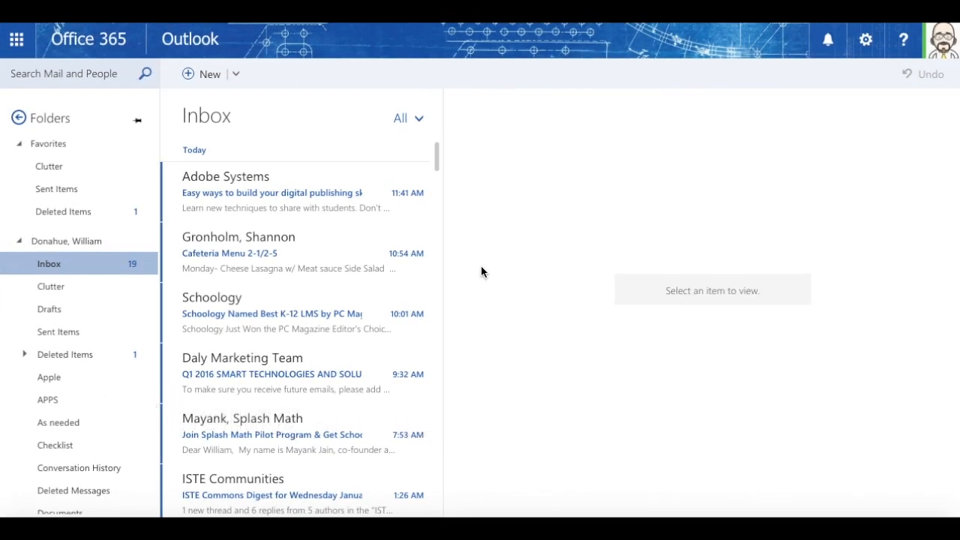
pyautogui.moveTo(480, 269)
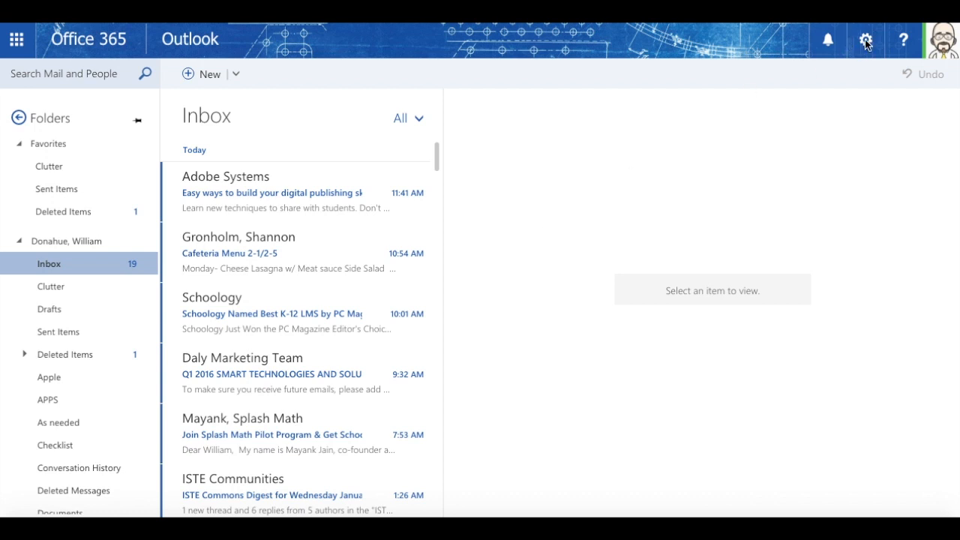
# Step: Open the full Outlook mail options from the settings gear and scroll to Layout
pyautogui.click(865, 39)
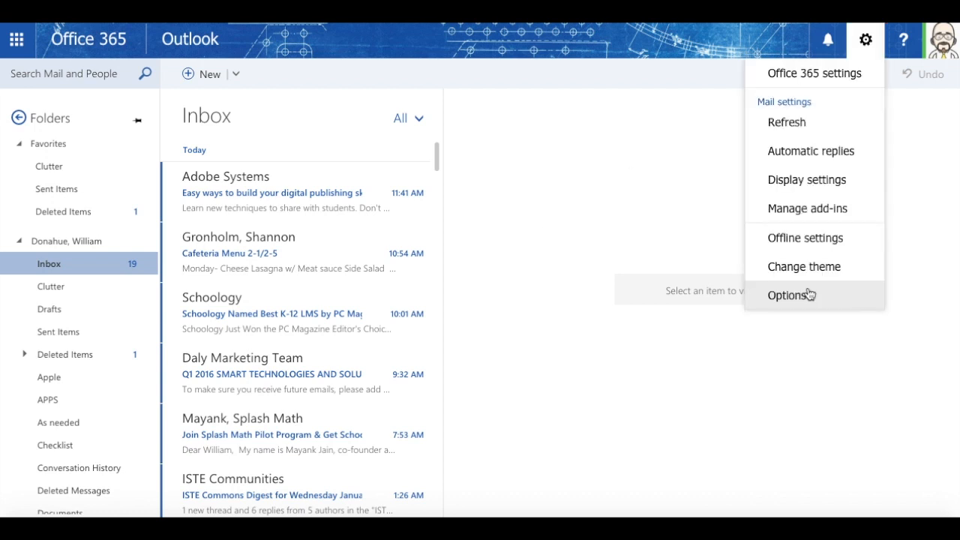
pyautogui.click(790, 295)
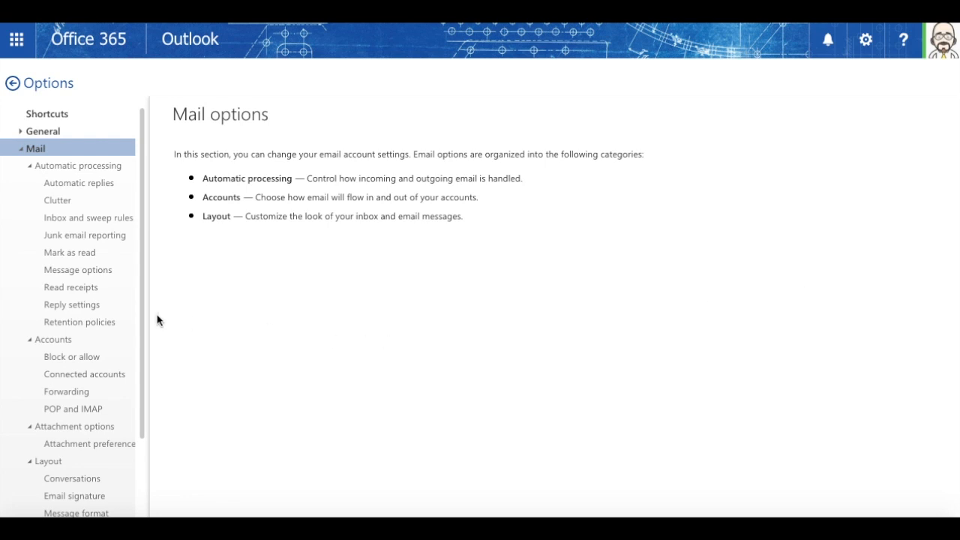
pyautogui.scroll(-3)
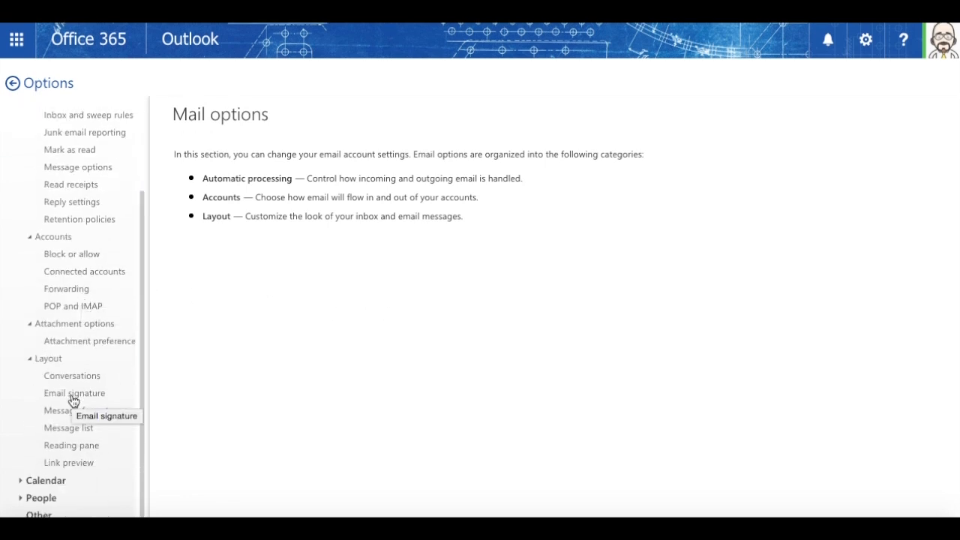
# Step: Select Email signature under Layout in the Options navigation
pyautogui.click(74, 393)
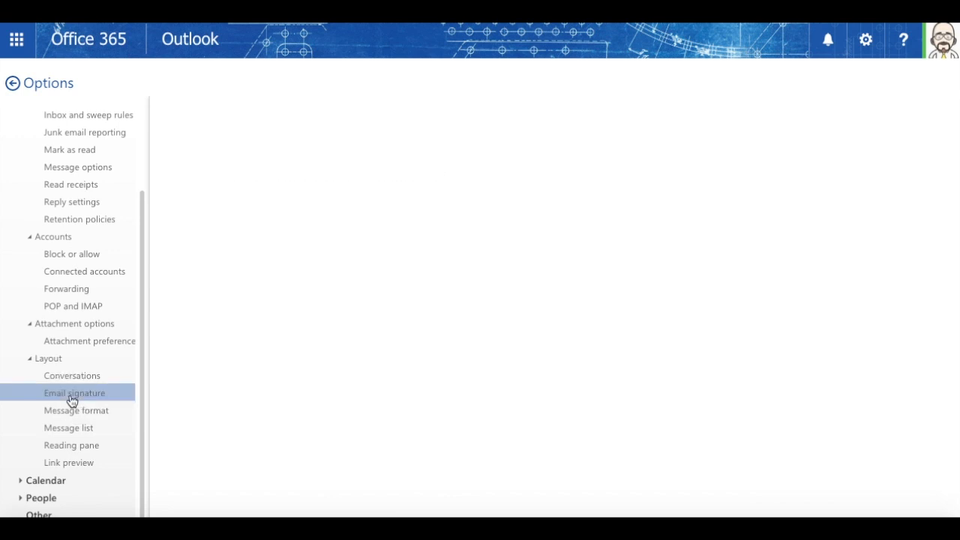
pyautogui.click(74, 393)
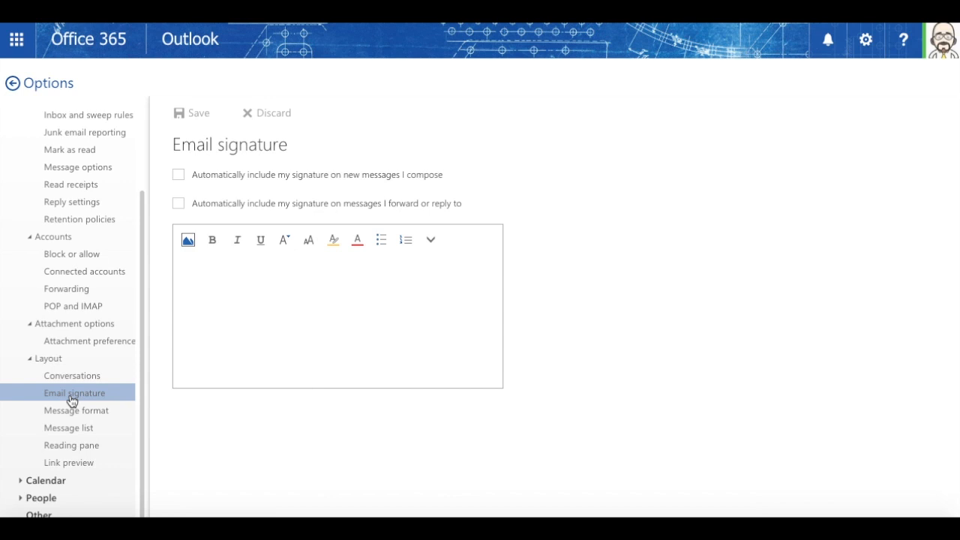
# Step: Tick auto-include signature for new messages and for forwards and replies
pyautogui.click(178, 174)
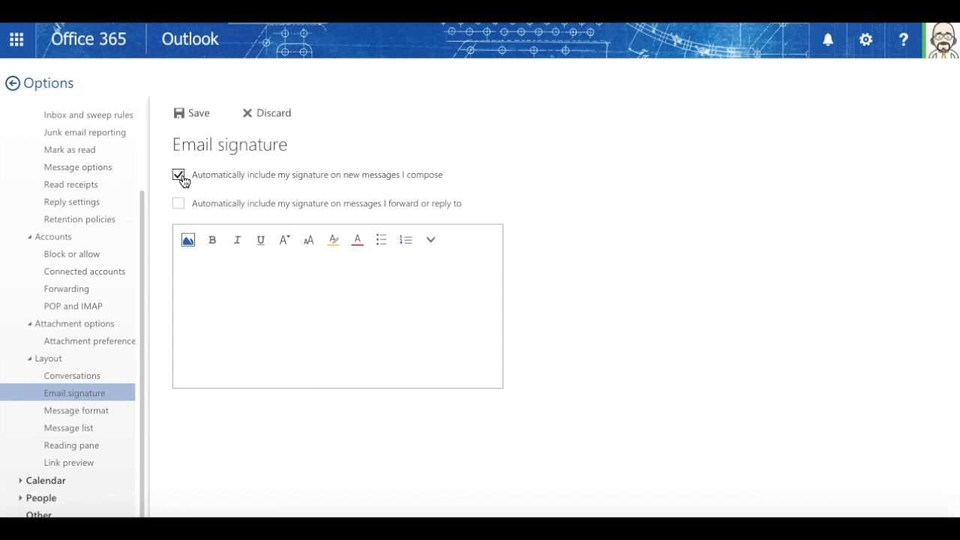
pyautogui.click(178, 204)
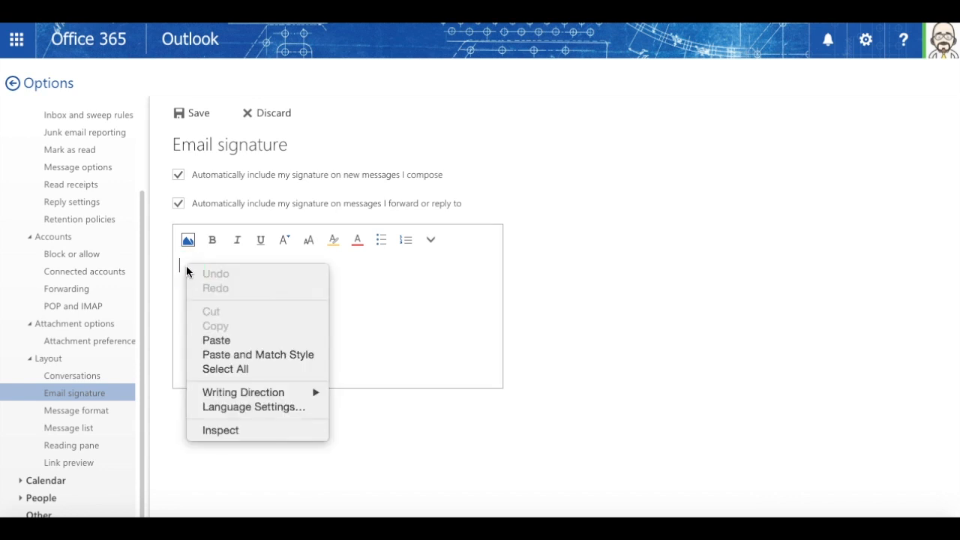
pyautogui.click(213, 348)
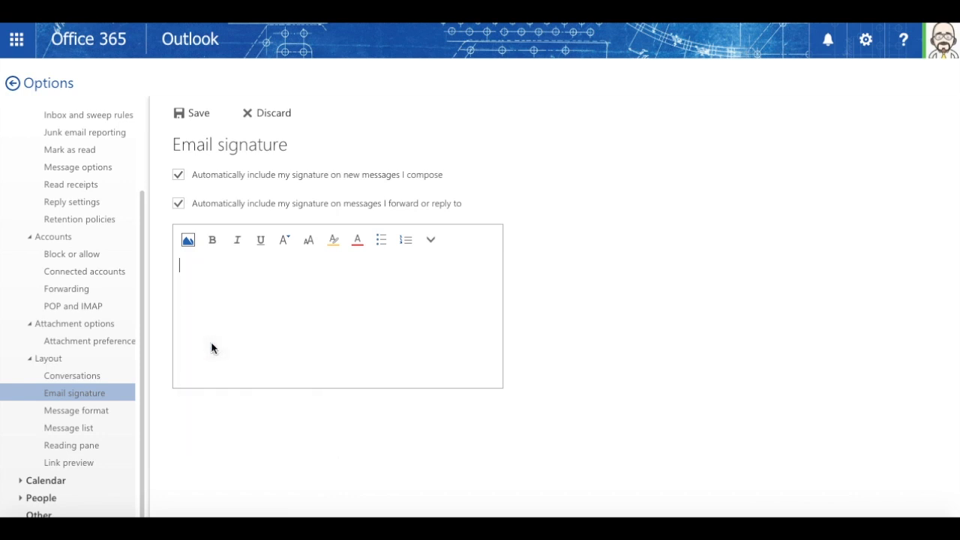
pyautogui.press('ctrl+v')
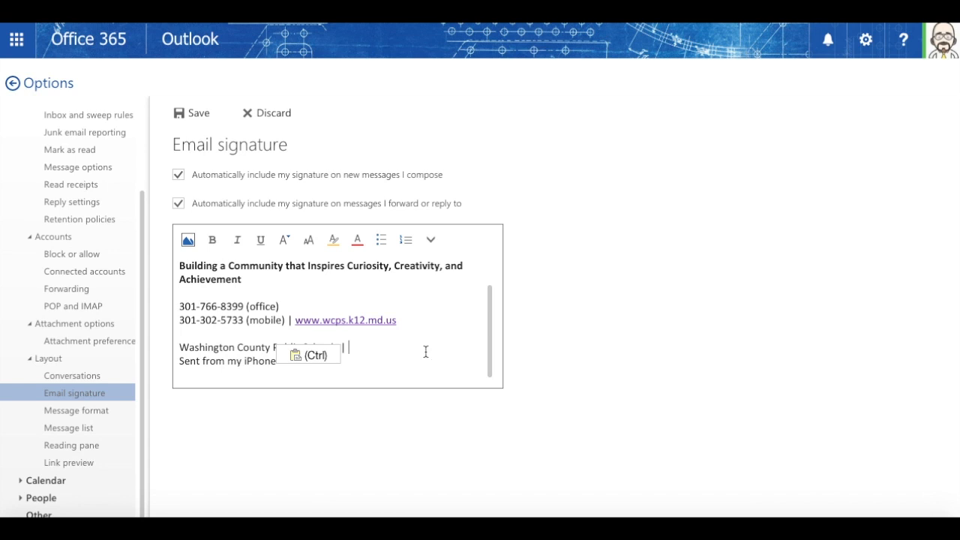
pyautogui.write('William Donahue  |  Technology Integration Specialist / Secondary - Middle Schools |')
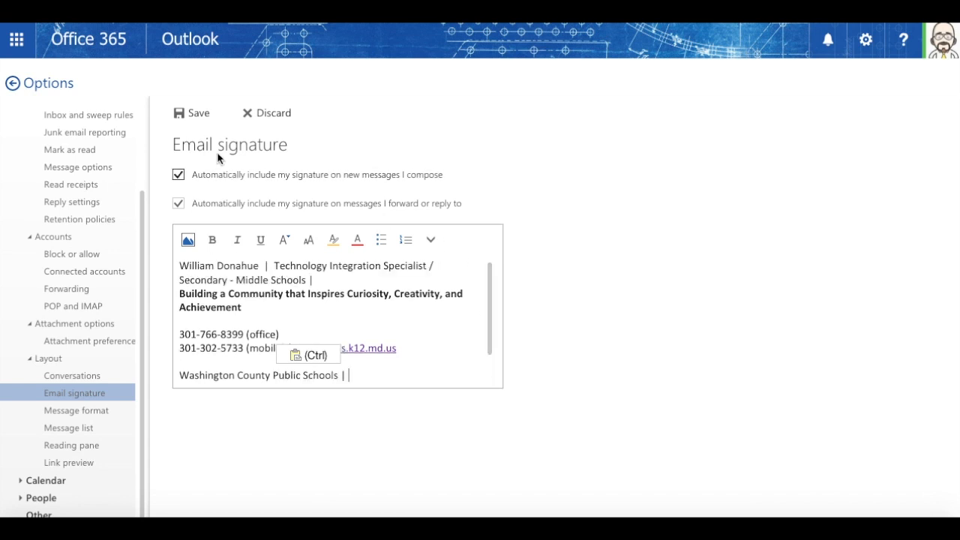